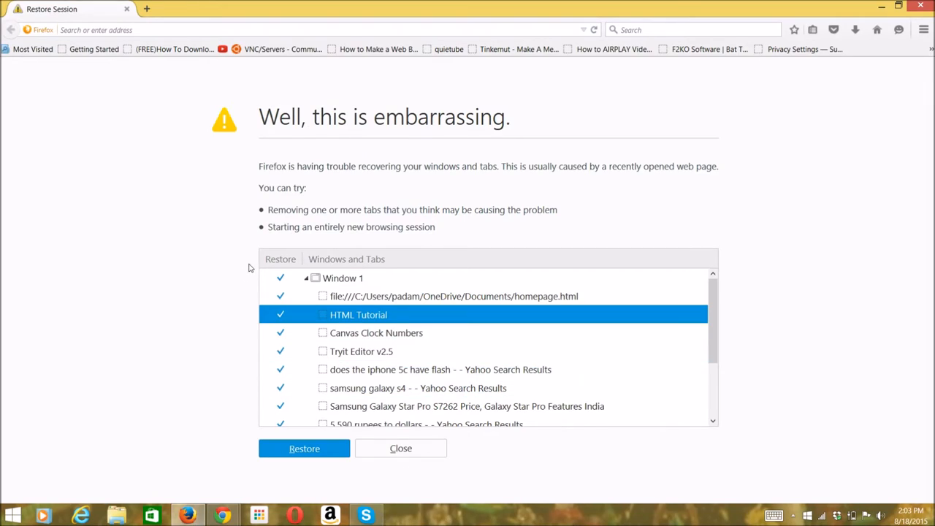
mouse_move(498, 138)
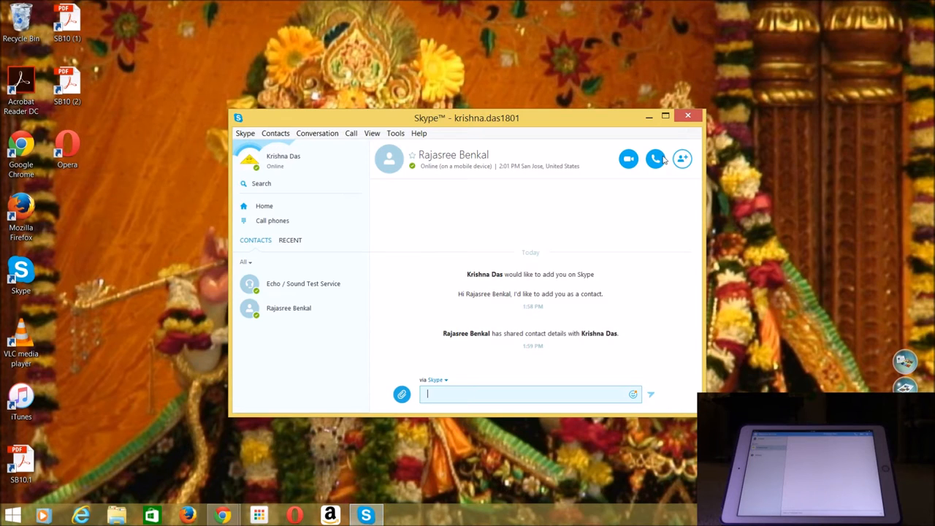
click(654, 158)
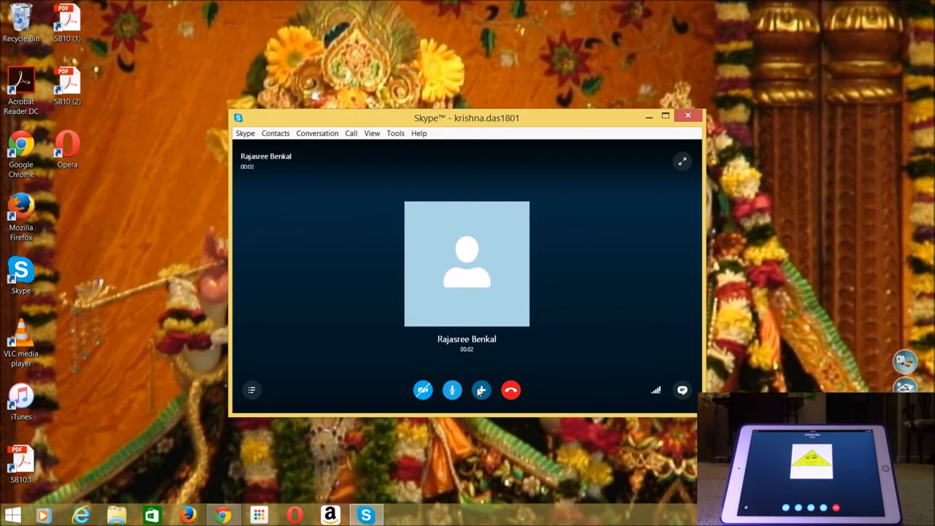
Share the desktop screen with Rajasree via the call's Share screens option
click(481, 388)
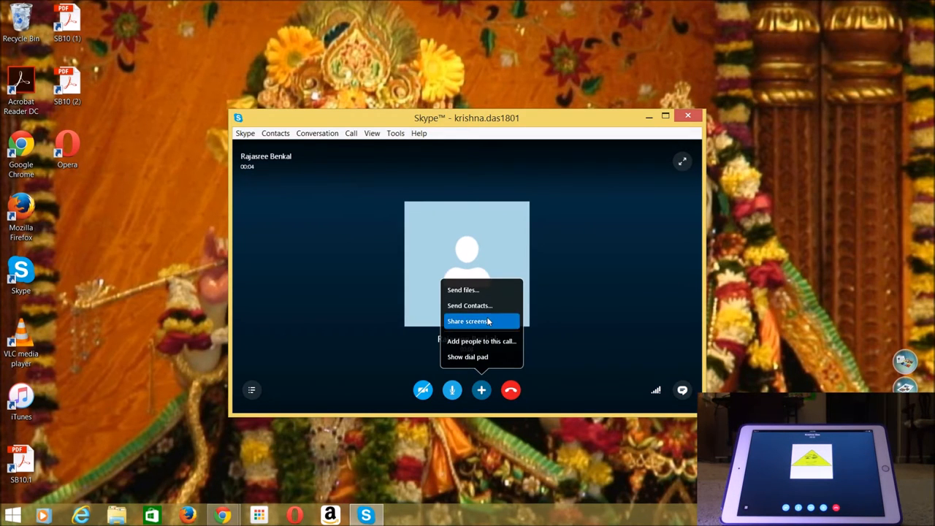
click(467, 322)
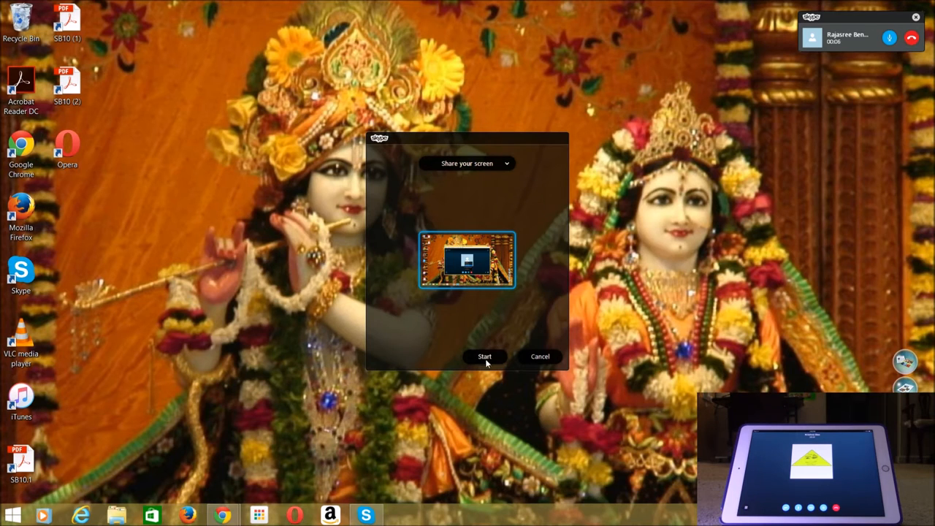
click(485, 356)
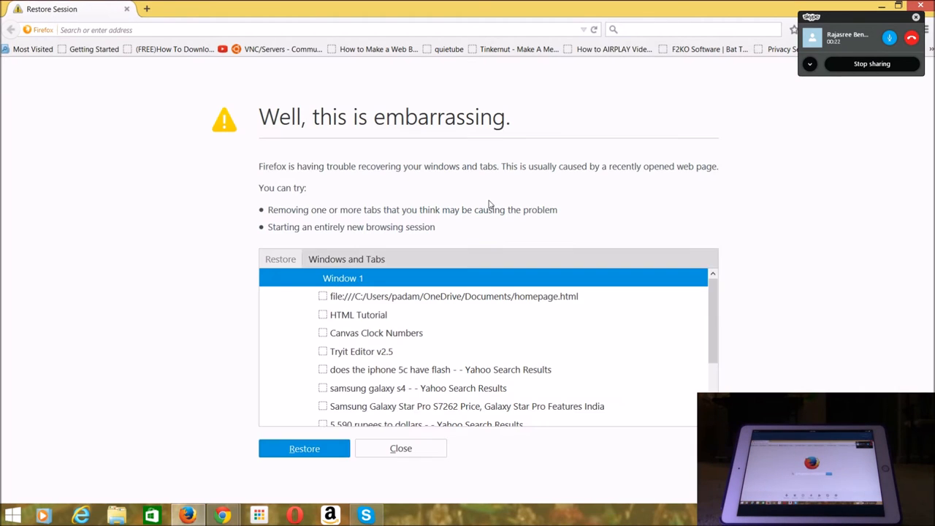
Tick Window 1's tabs for restore, stop screen sharing, and end the call
click(316, 277)
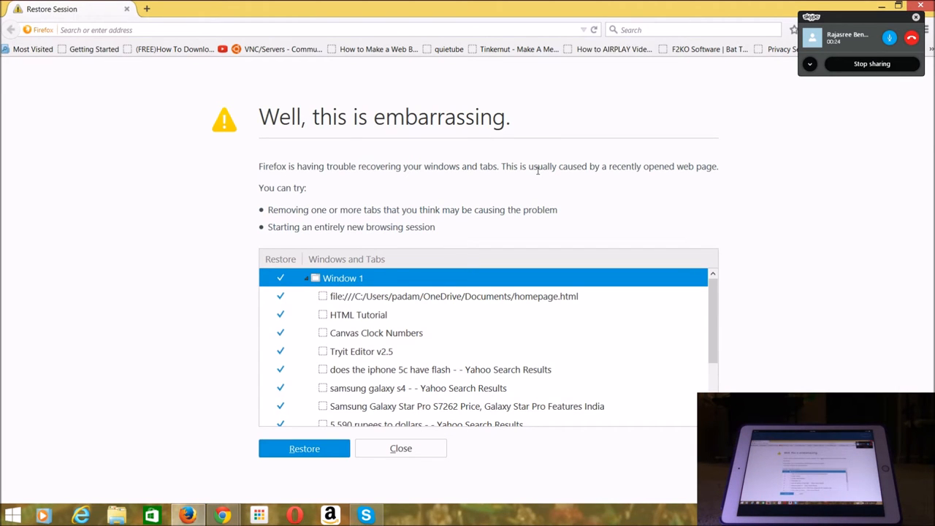
click(359, 314)
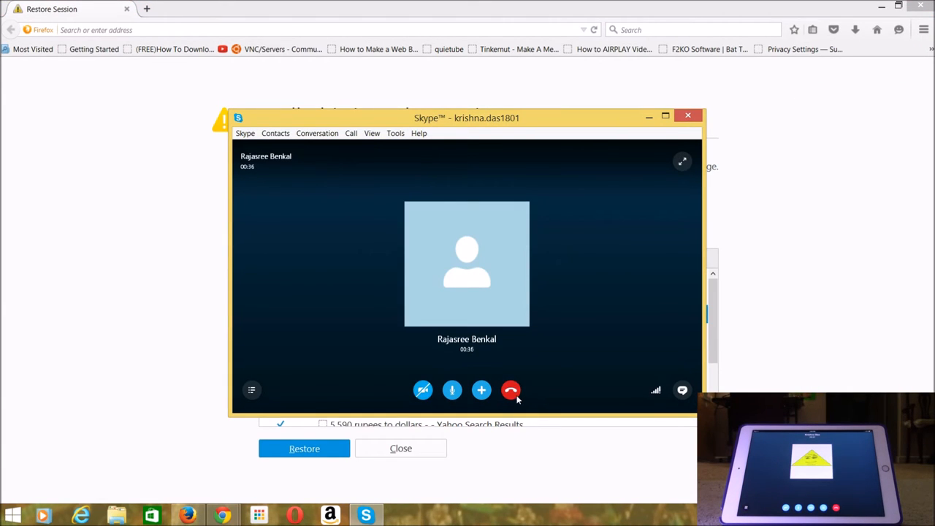
mouse_move(512, 389)
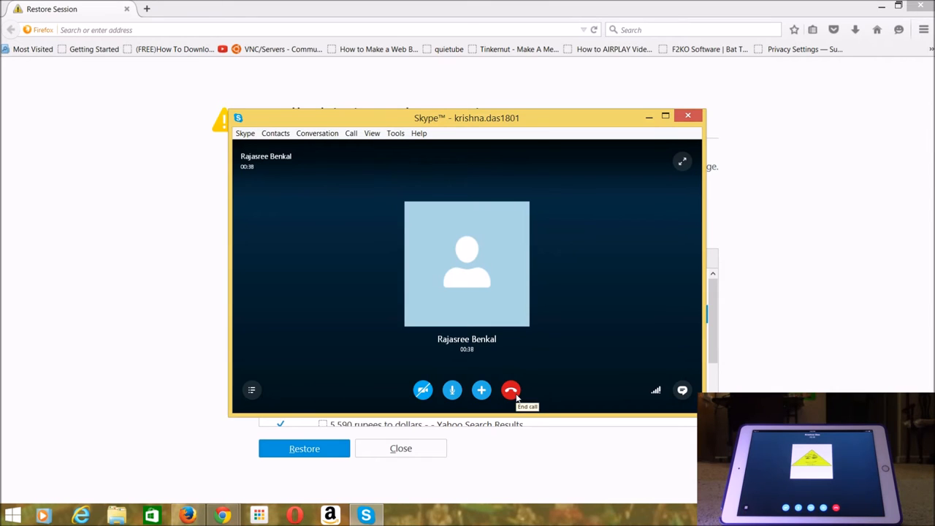
click(511, 389)
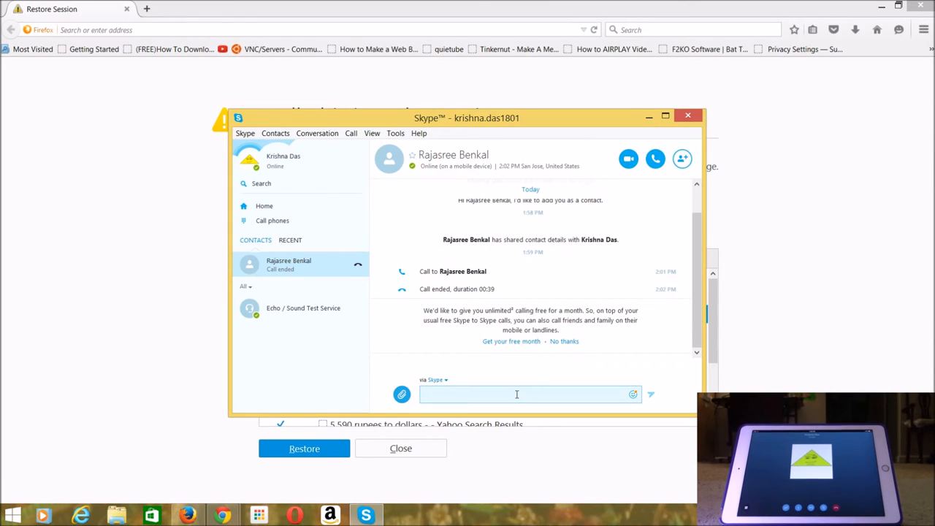